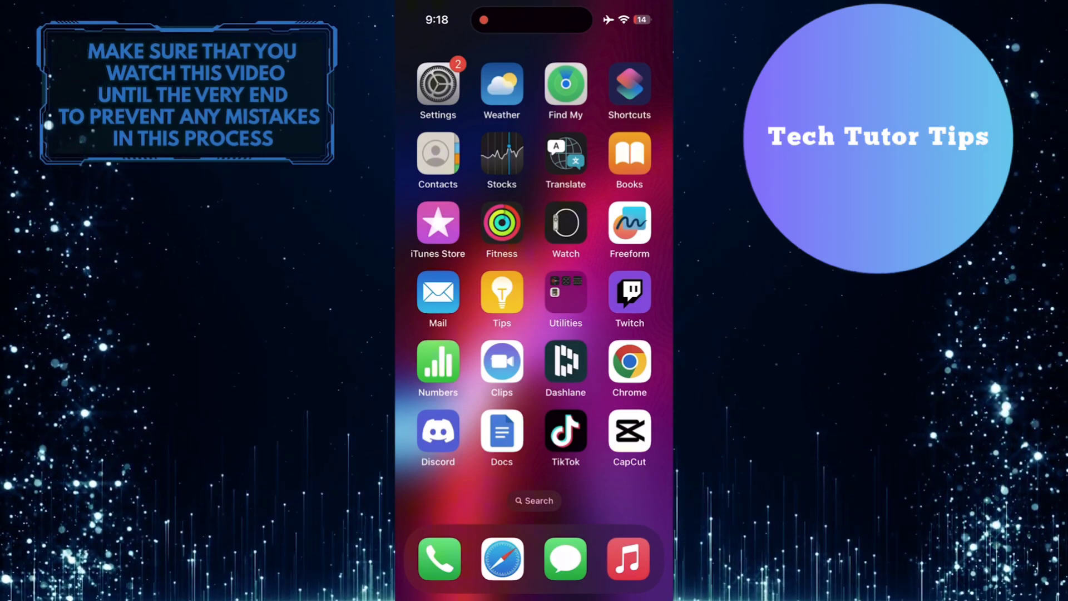
Go from the home screen into Settings and reach the General page
{"action": "left_click", "coordinate": [437, 84]}
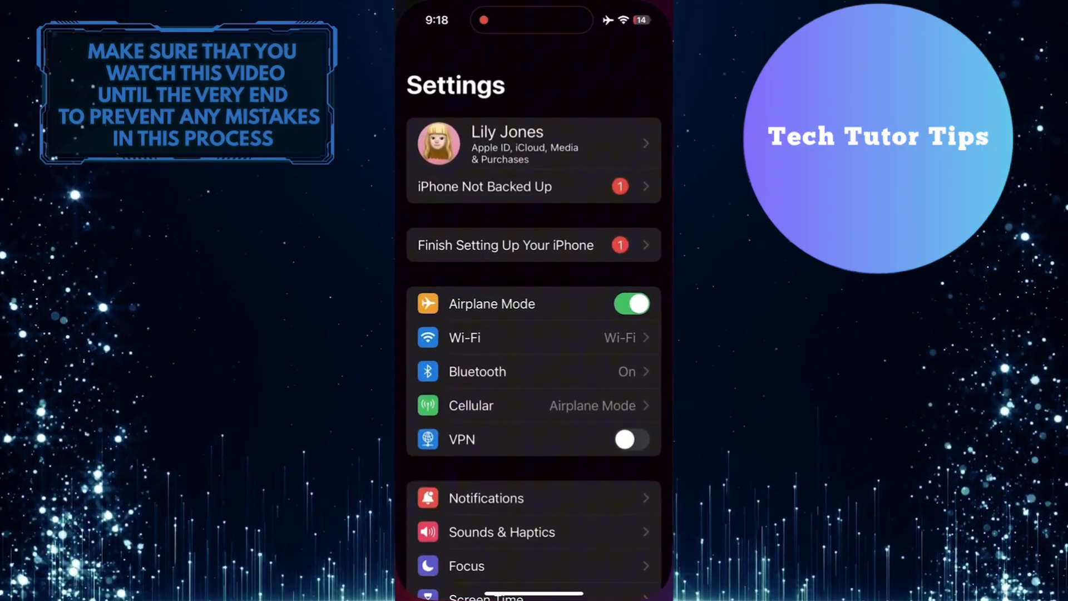
{"action": "scroll", "scroll_direction": "down", "scroll_amount": 3}
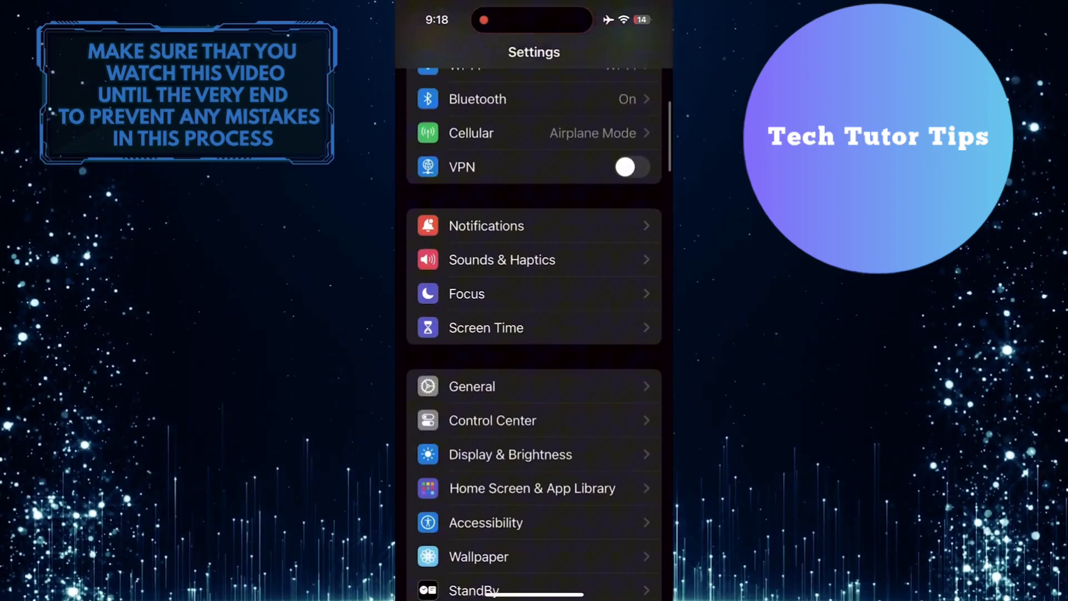
{"action": "scroll", "scroll_direction": "down", "scroll_amount": 3}
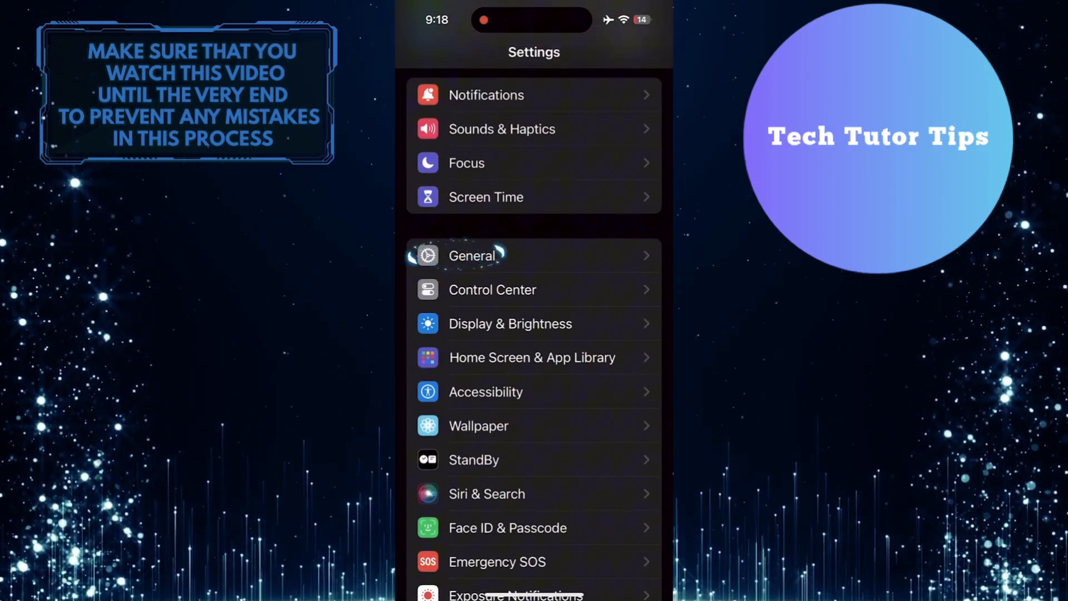
{"action": "left_click", "coordinate": [472, 256]}
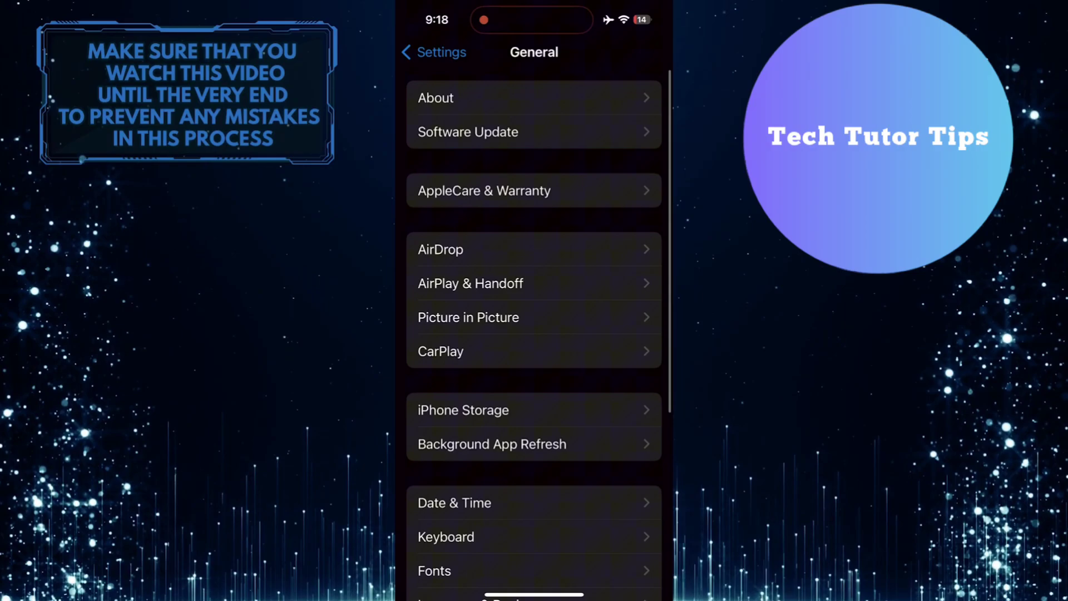
Bring VPN & Device Management into view on the General page and select it
{"action": "scroll", "scroll_direction": "down", "scroll_amount": 3}
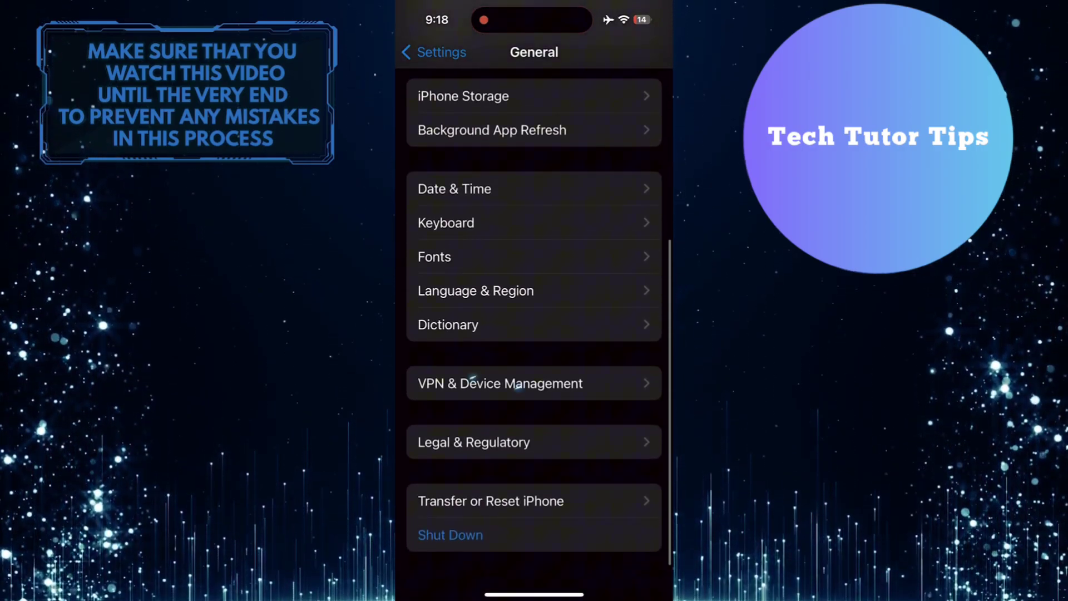
{"action": "left_click", "coordinate": [500, 382]}
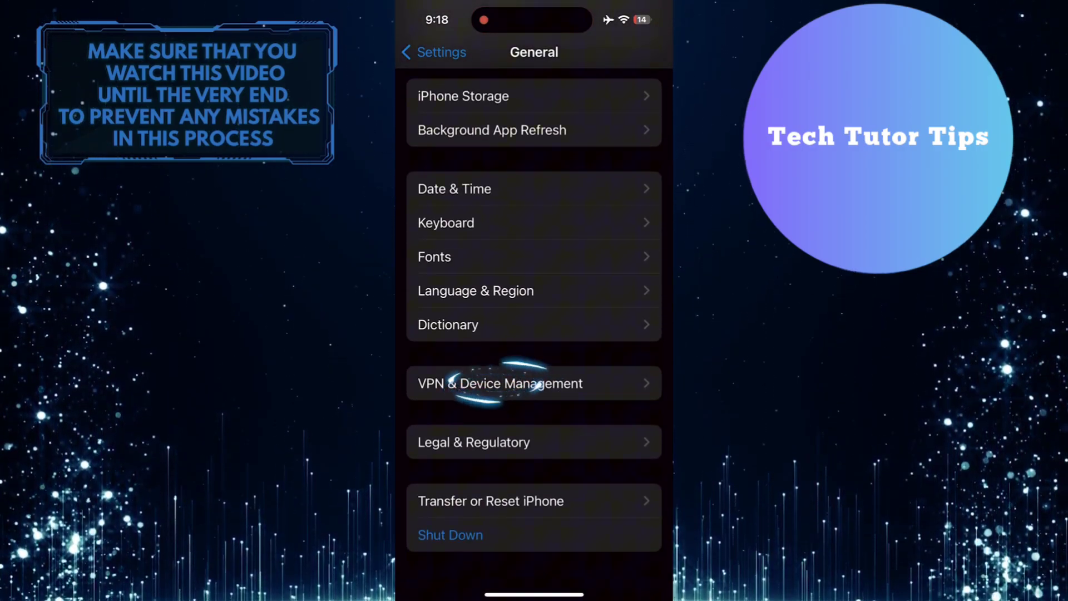
{"action": "left_click", "coordinate": [500, 383]}
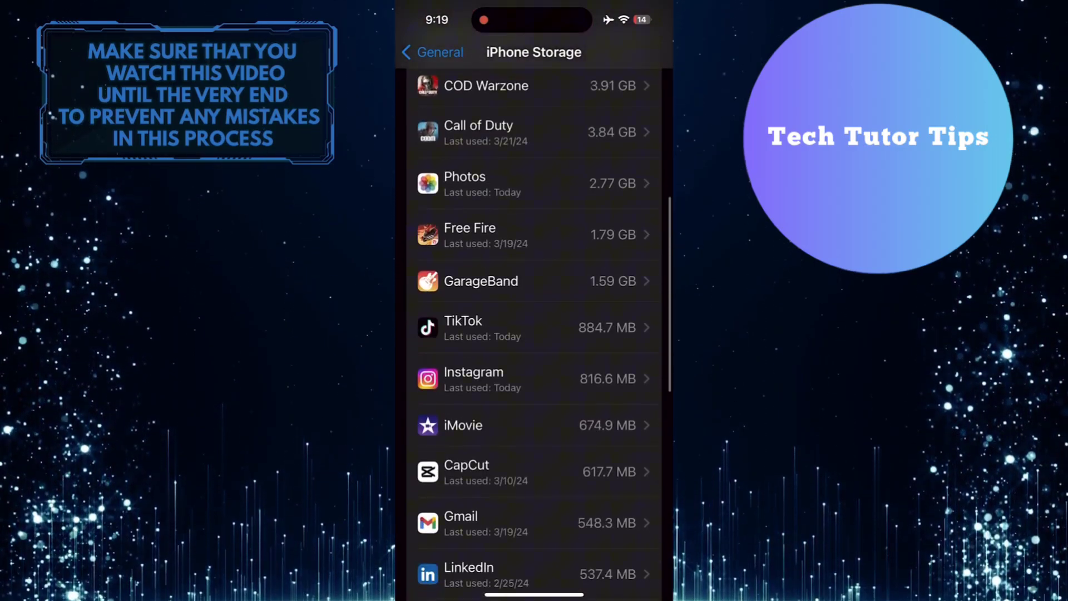
Scroll the iPhone Storage app list toward Instagram
{"action": "scroll", "scroll_direction": "down", "scroll_amount": 3}
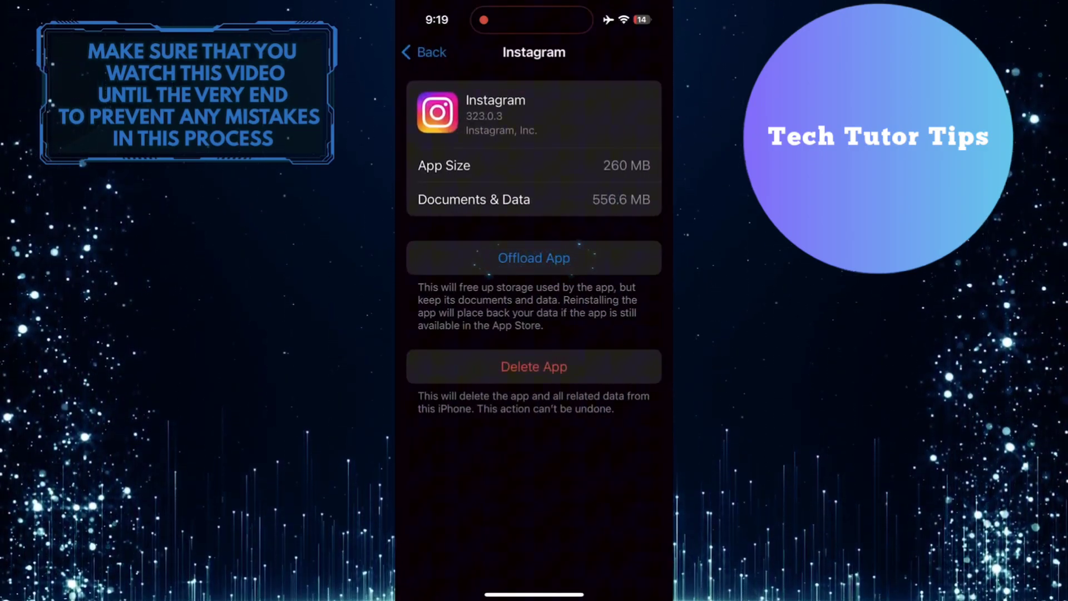
Offload Instagram keeping its documents and data, then reinstall it with that data
{"action": "left_click", "coordinate": [533, 259]}
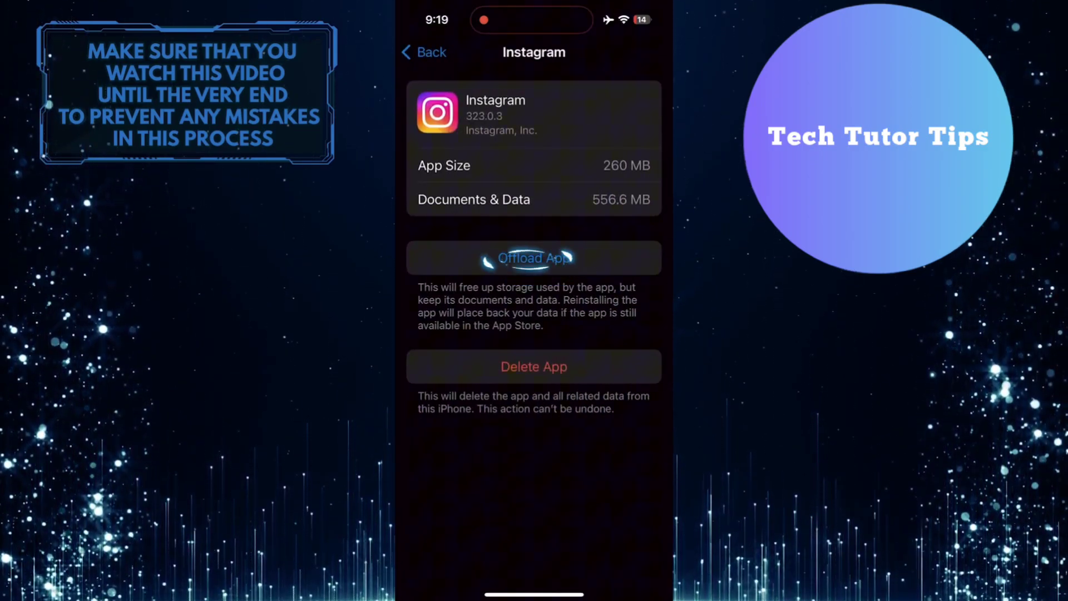
{"action": "left_click", "coordinate": [534, 258]}
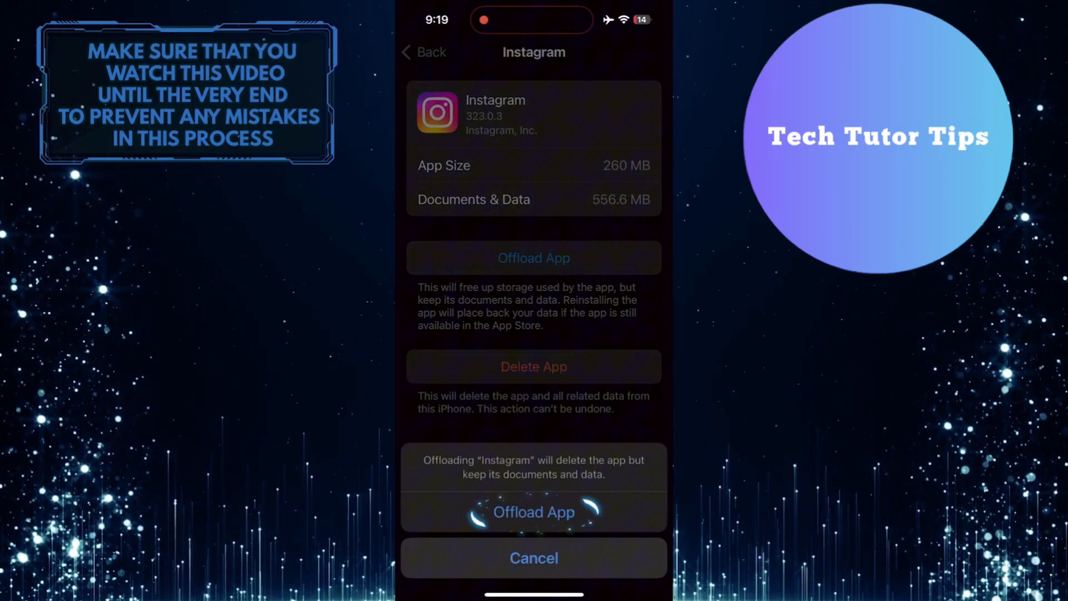
{"action": "left_click", "coordinate": [533, 512]}
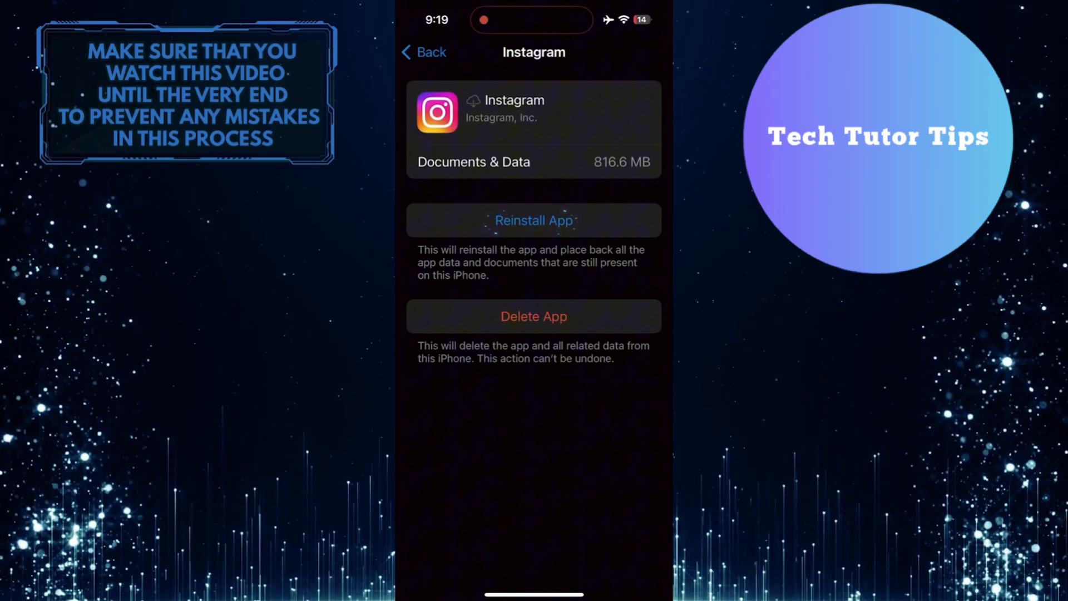
{"action": "left_click", "coordinate": [533, 221]}
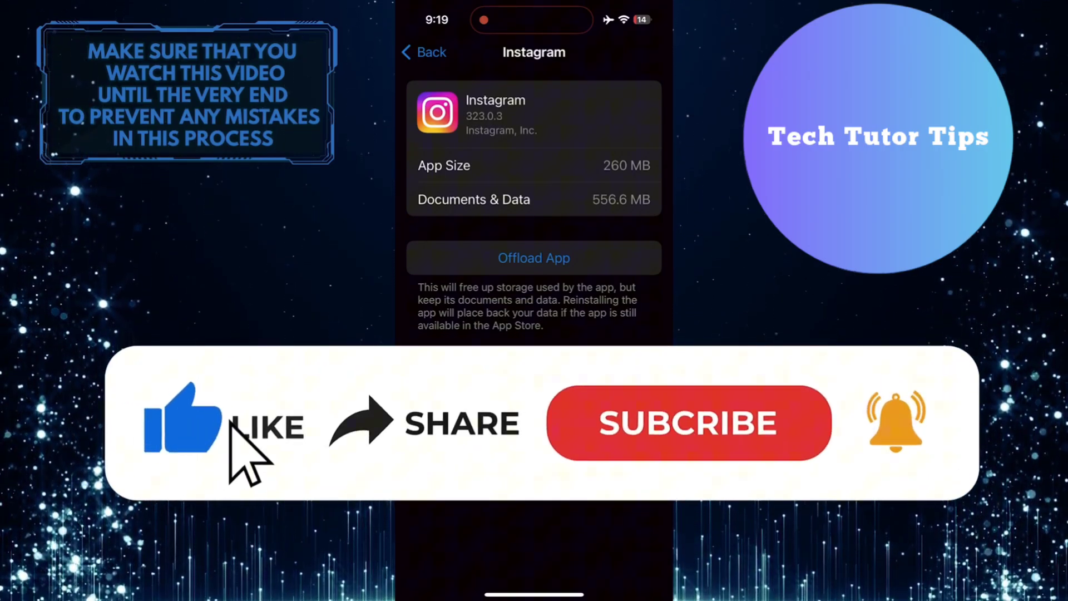
Reinstall Instagram version 323.0.3 with its saved data and wait for it to finish
{"action": "left_click", "coordinate": [688, 421]}
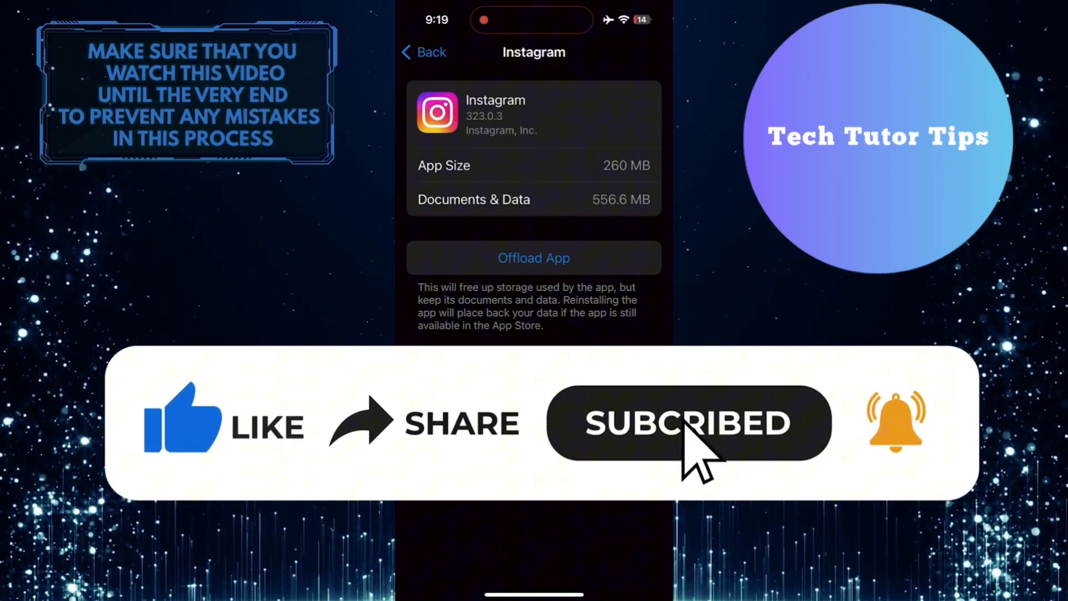